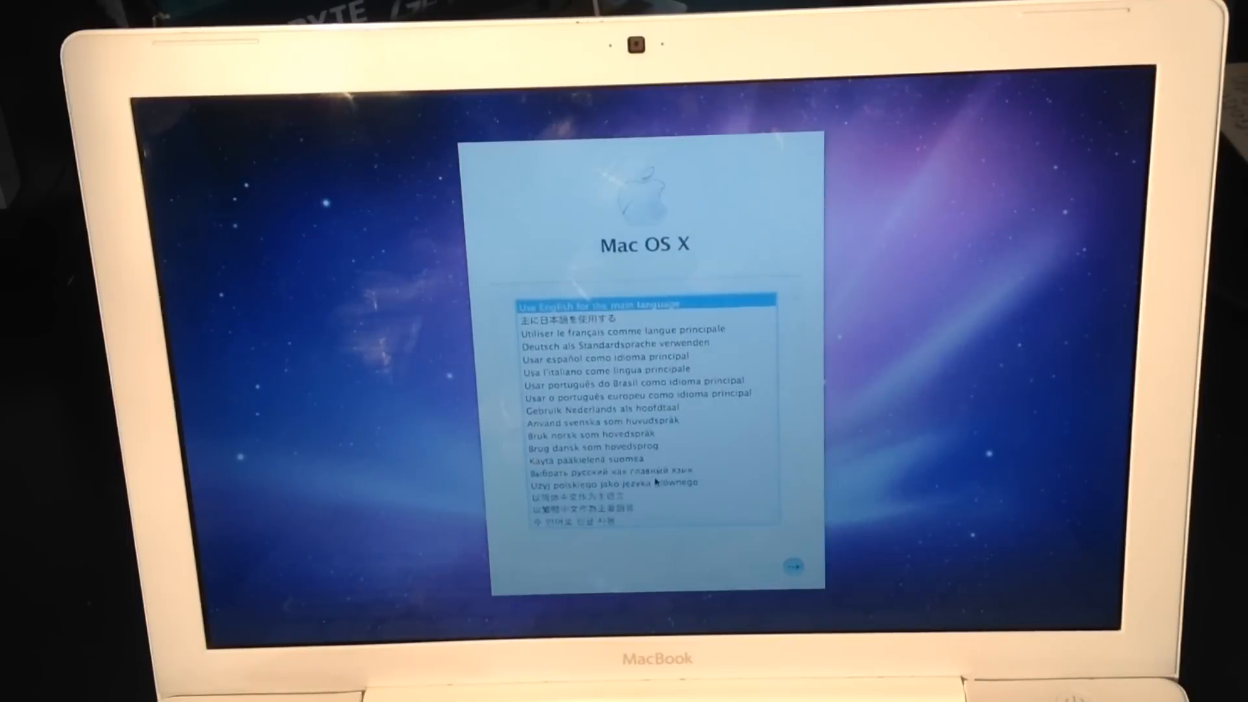
# Choose English as the installer's main language and show the Utilities menu
pyautogui.click(786, 569)
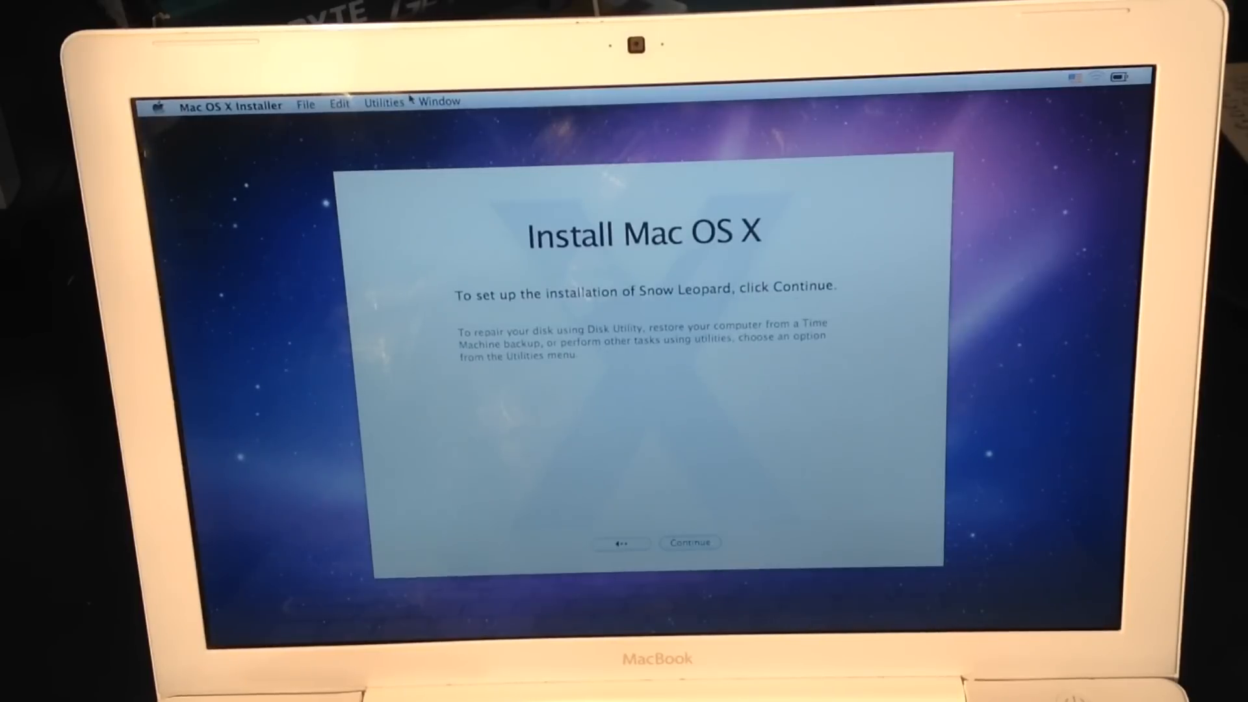
pyautogui.click(384, 102)
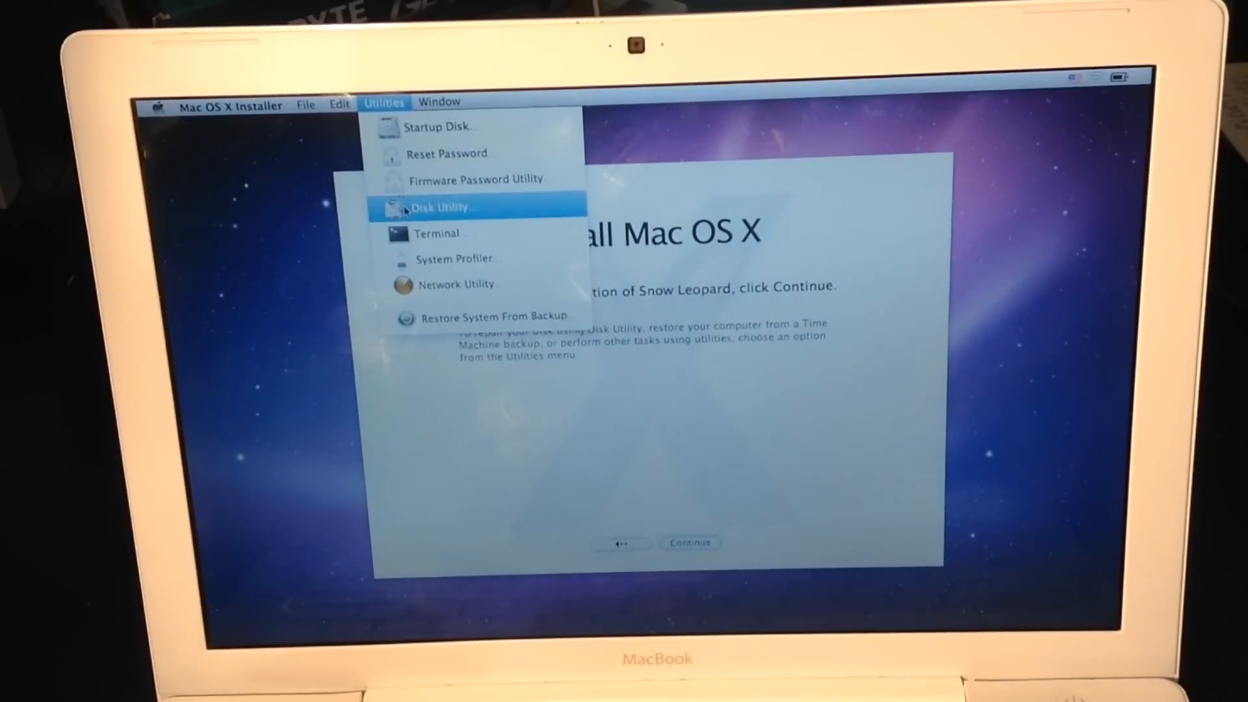
# In Disk Utility, add a 159.86 GB second partition to the 320.07 GB internal disk
pyautogui.click(442, 206)
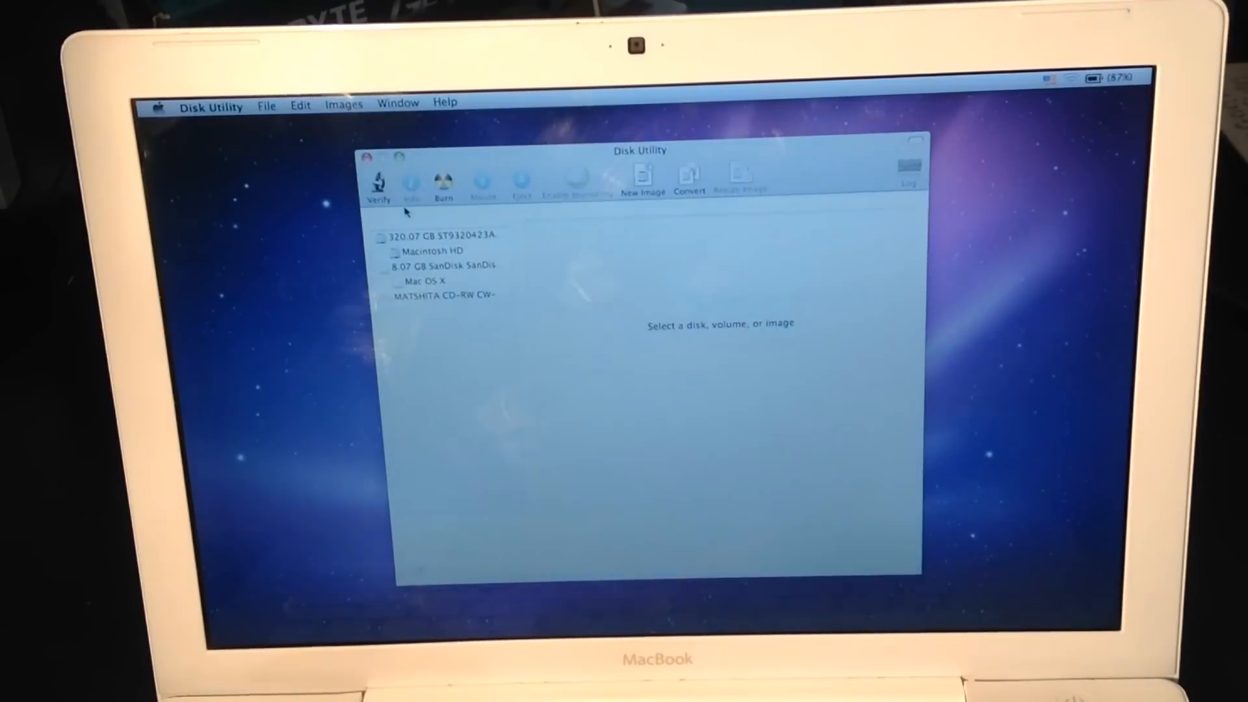
pyautogui.click(443, 237)
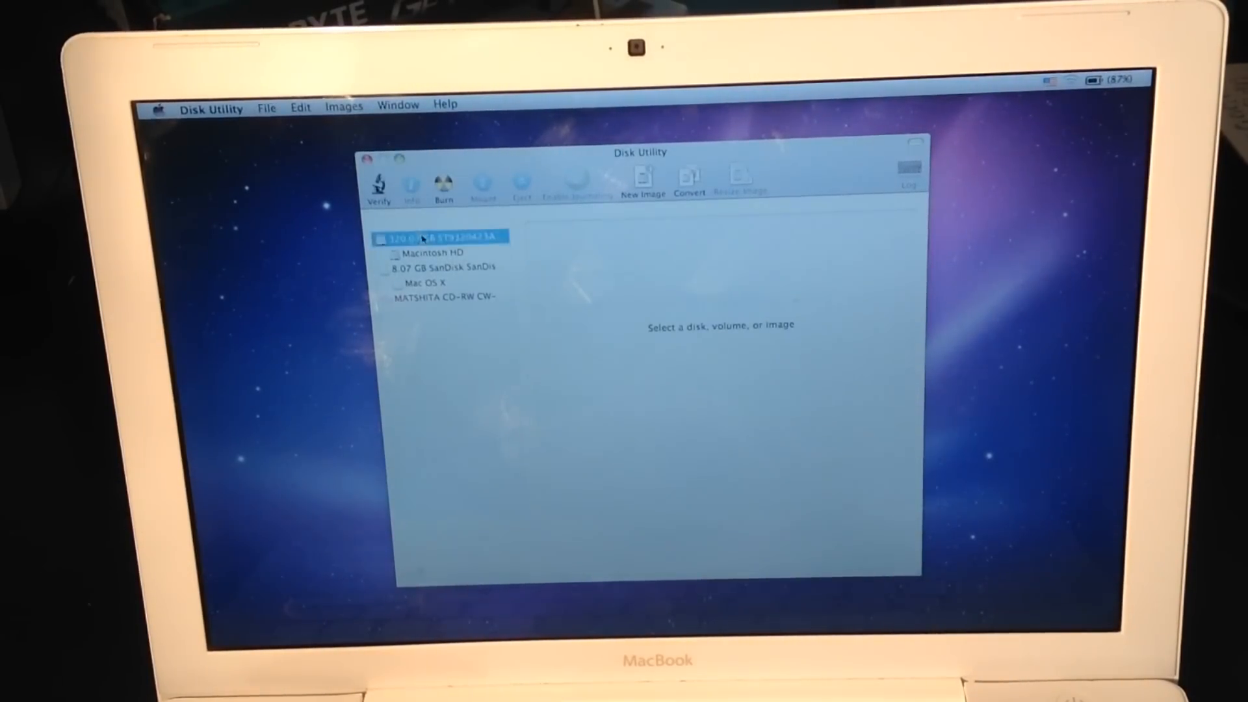
pyautogui.click(443, 237)
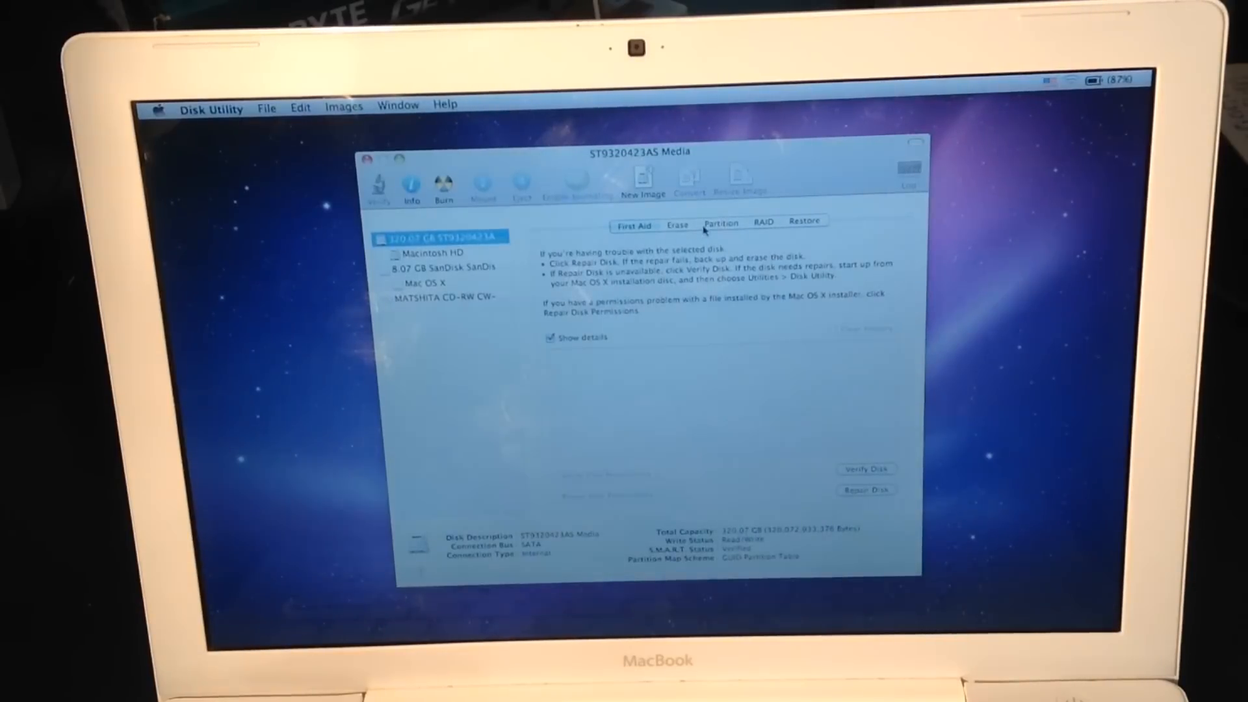
pyautogui.click(719, 223)
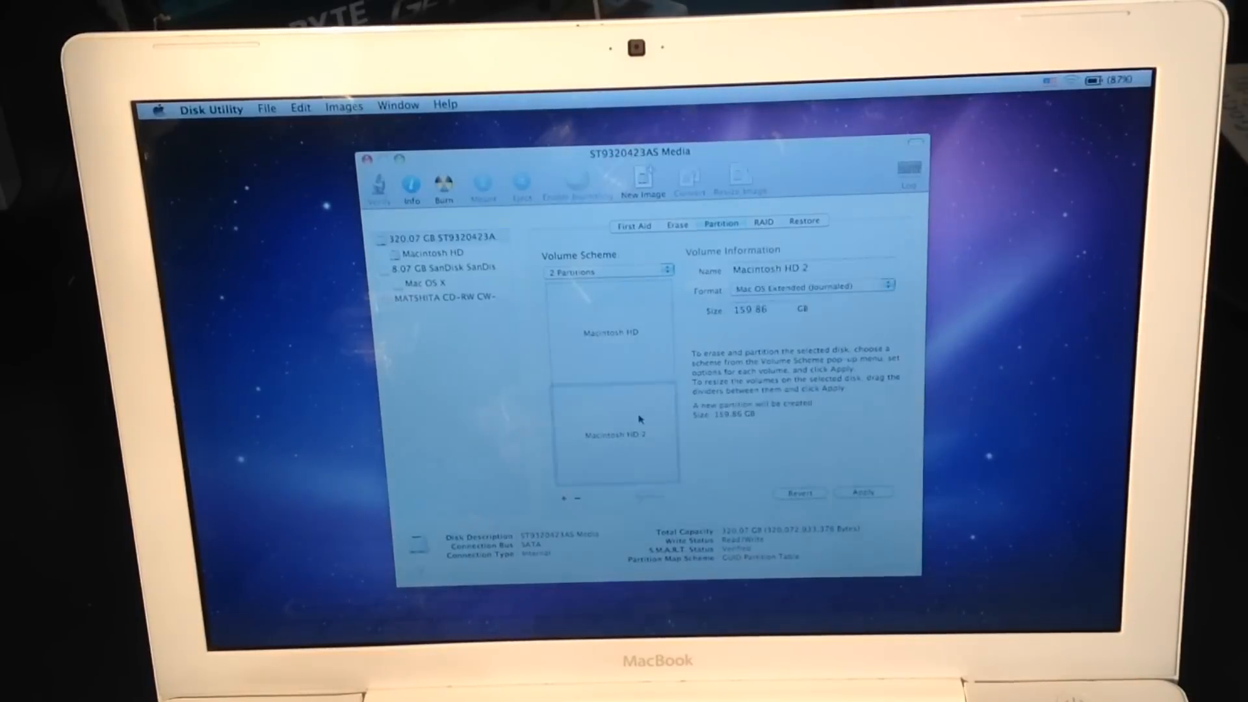
# Name the new 159.86 GB partition 'Snow HD' and apply the partition layout
pyautogui.click(810, 269)
pyautogui.write('S')
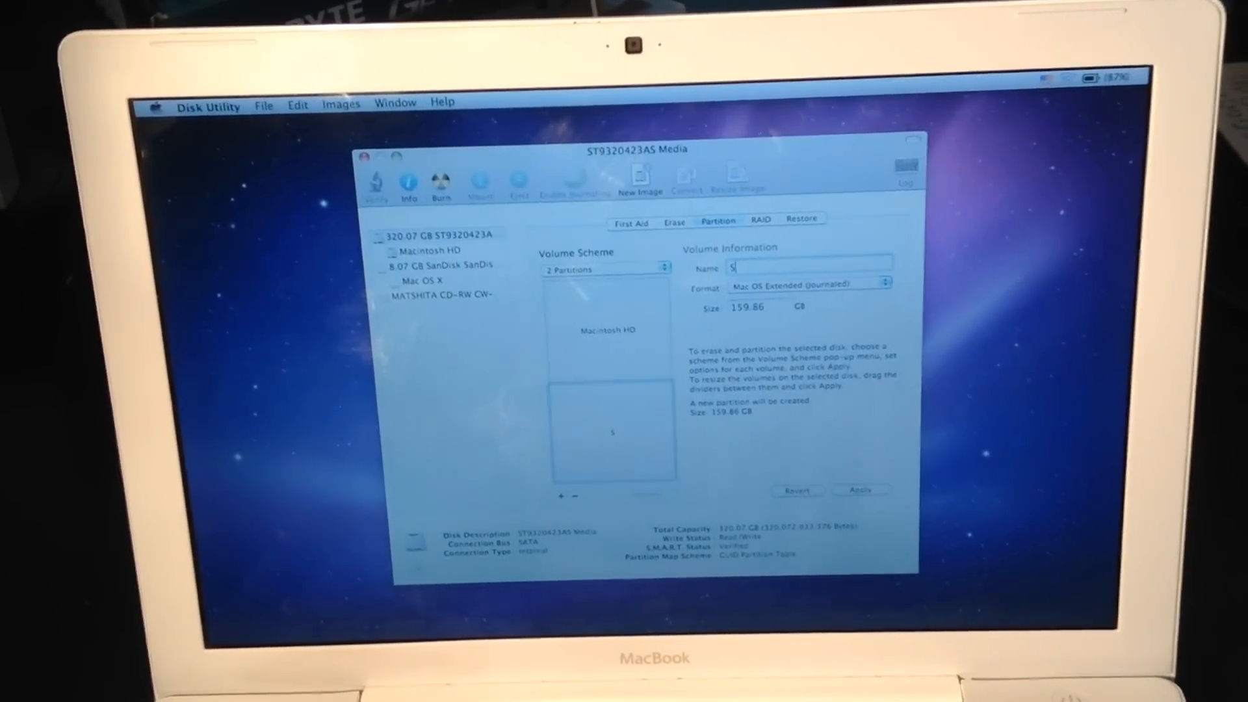
pyautogui.write('now')
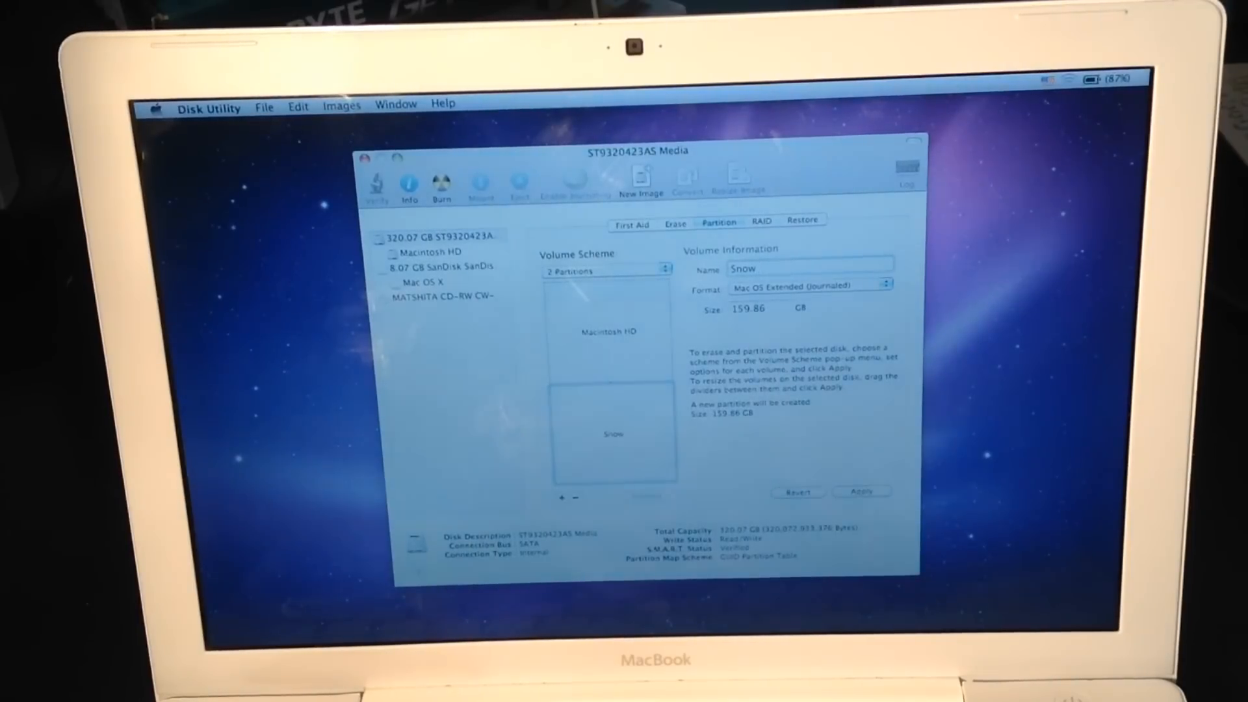
pyautogui.write('HD')
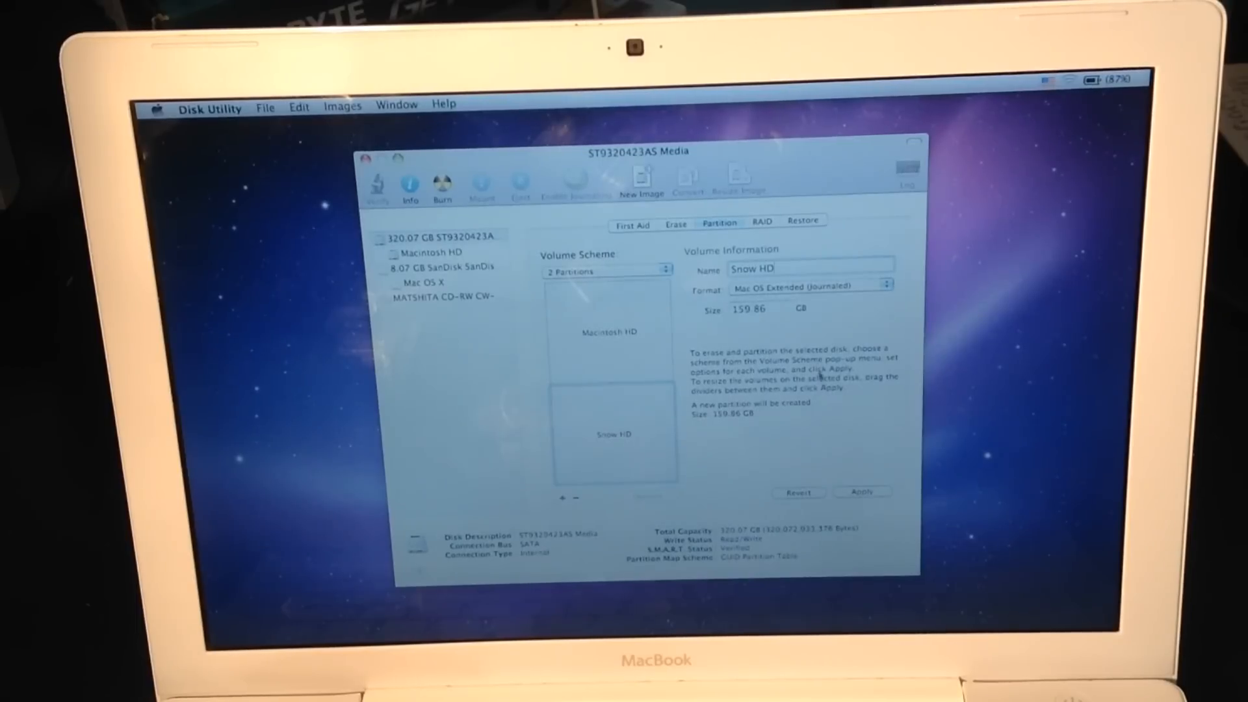
pyautogui.click(862, 491)
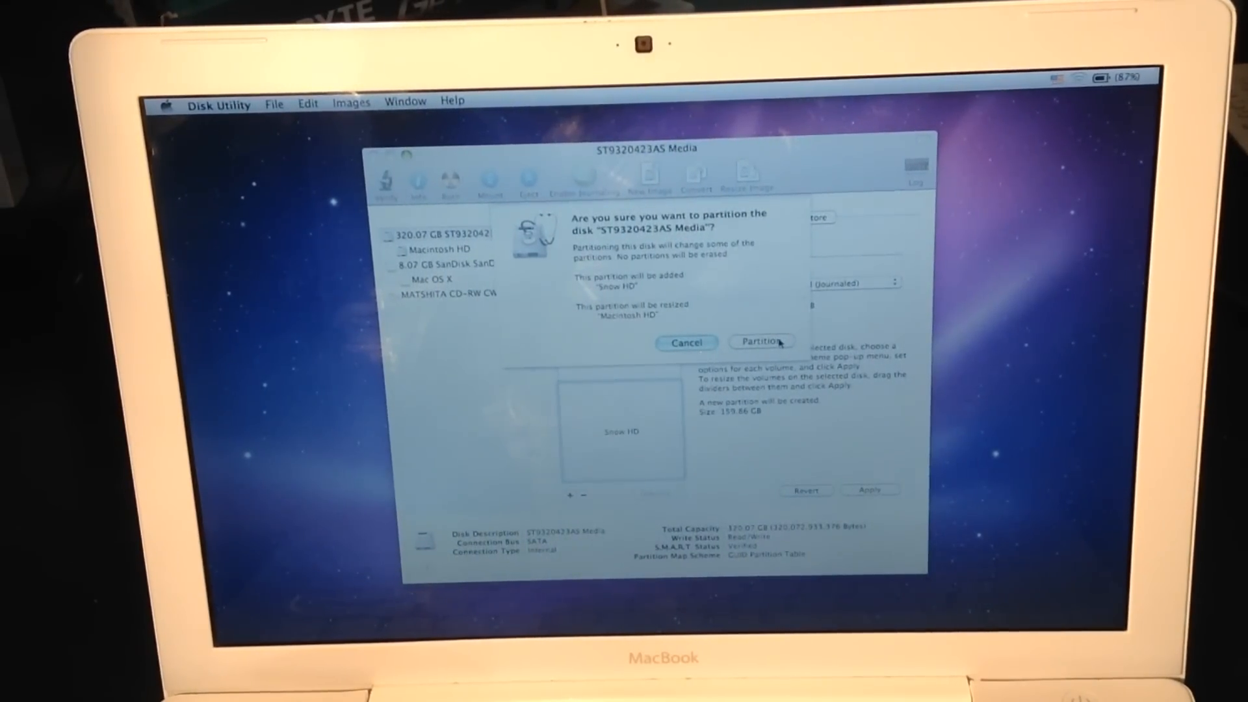
# Confirm partitioning, verify Snow HD beside Macintosh HD, and quit Disk Utility
pyautogui.click(759, 341)
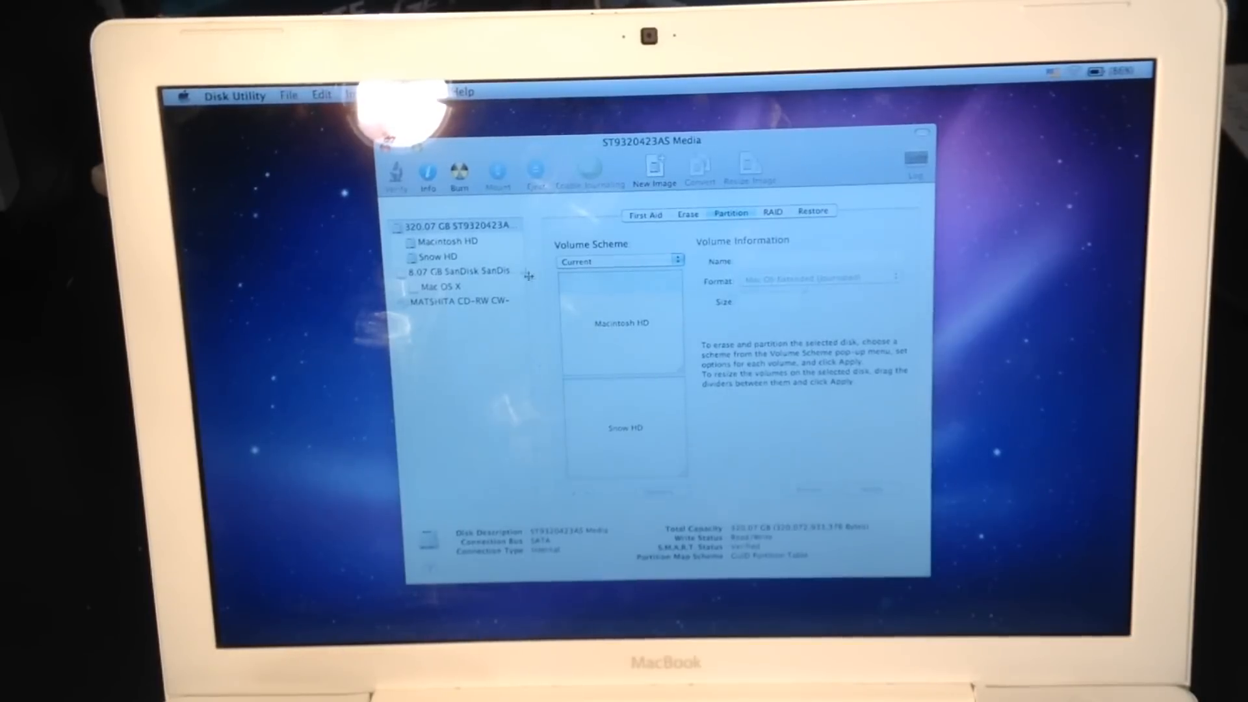
pyautogui.click(450, 241)
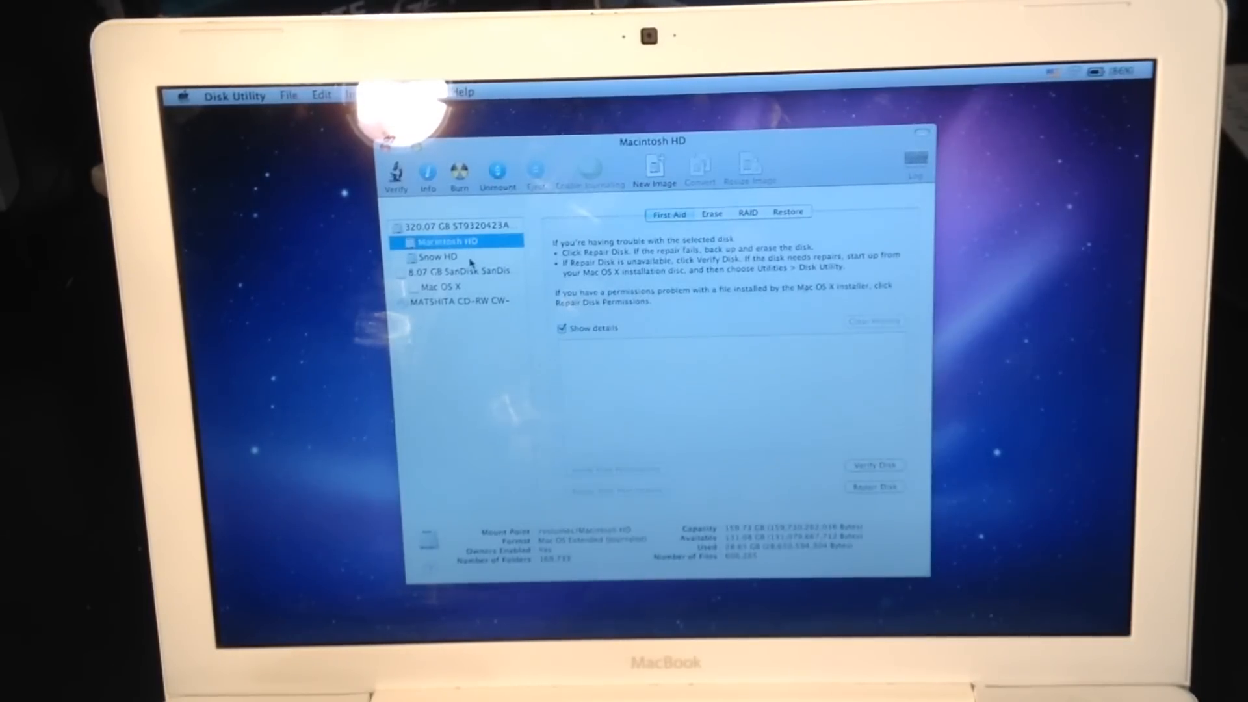
pyautogui.click(438, 258)
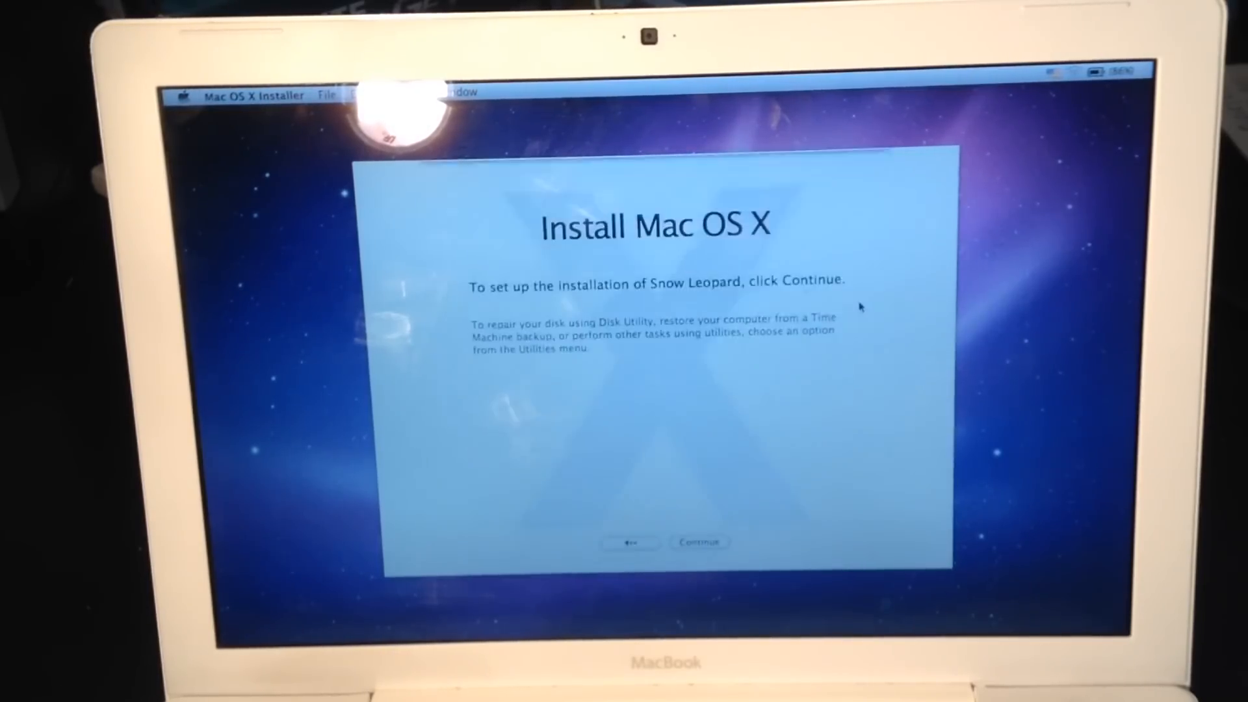
# Customize the install: include Rosetta, exclude Language Translations and Printer Support, targeting Snow HD
pyautogui.click(699, 542)
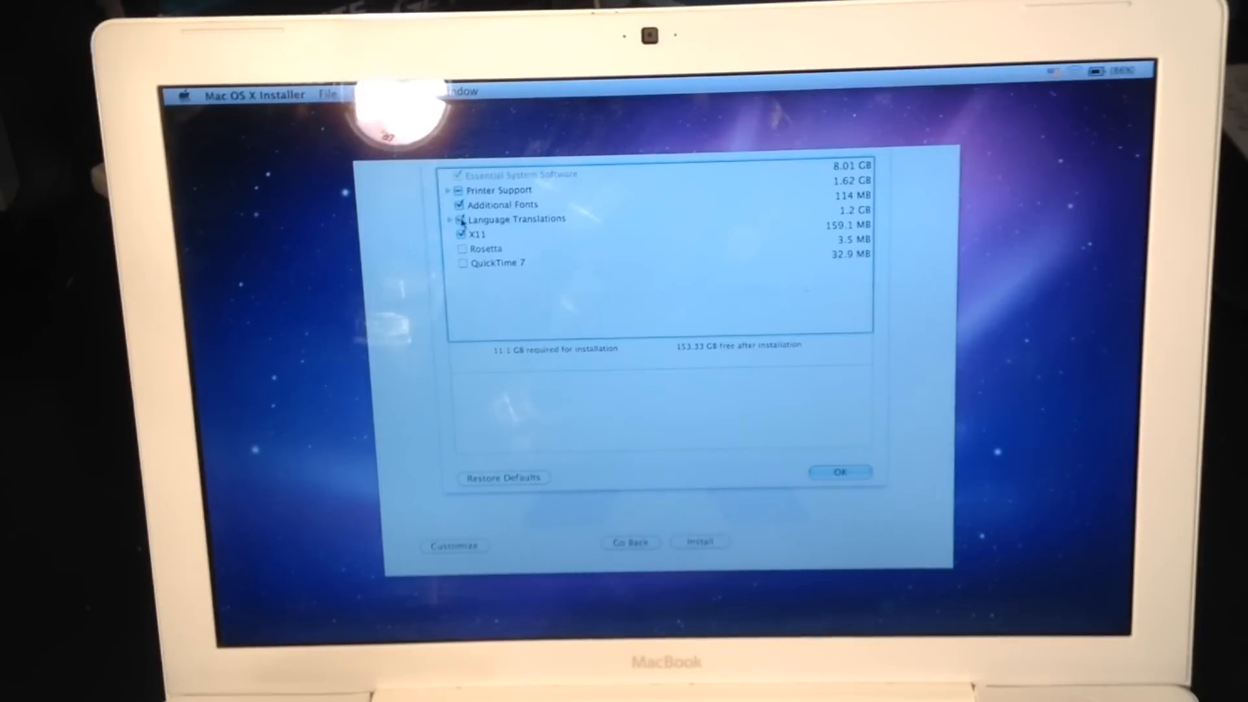
pyautogui.click(460, 219)
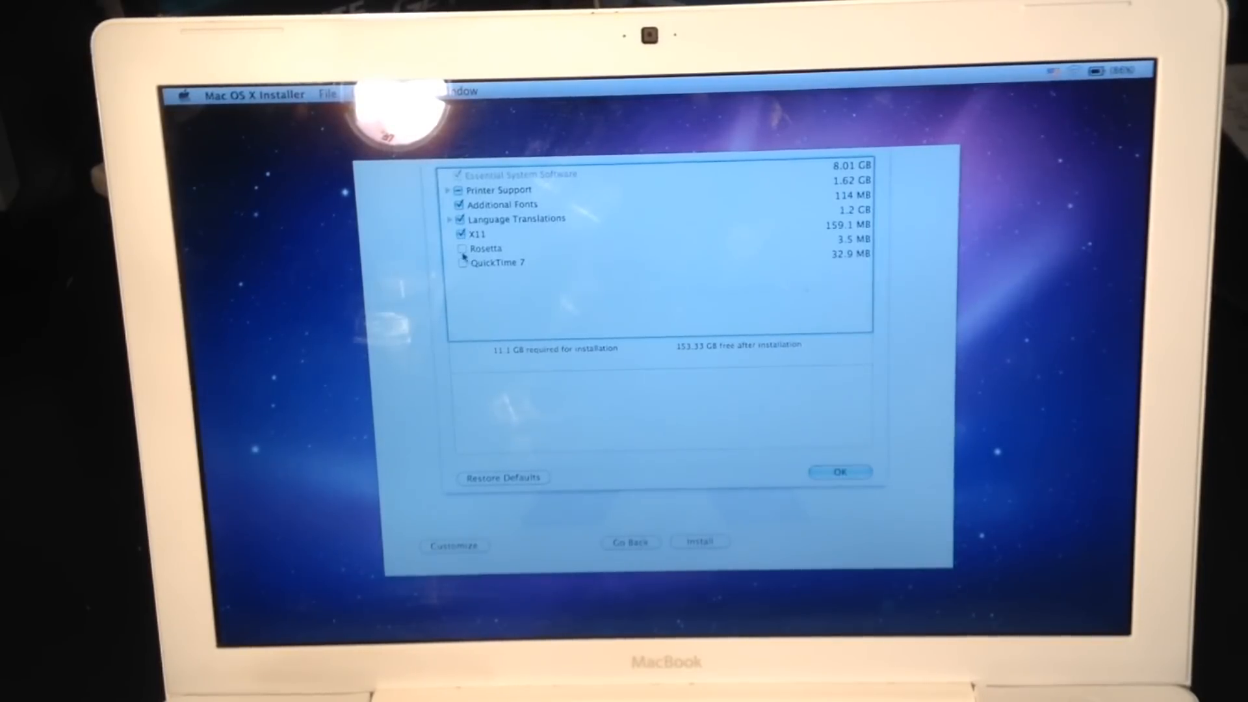
pyautogui.click(461, 248)
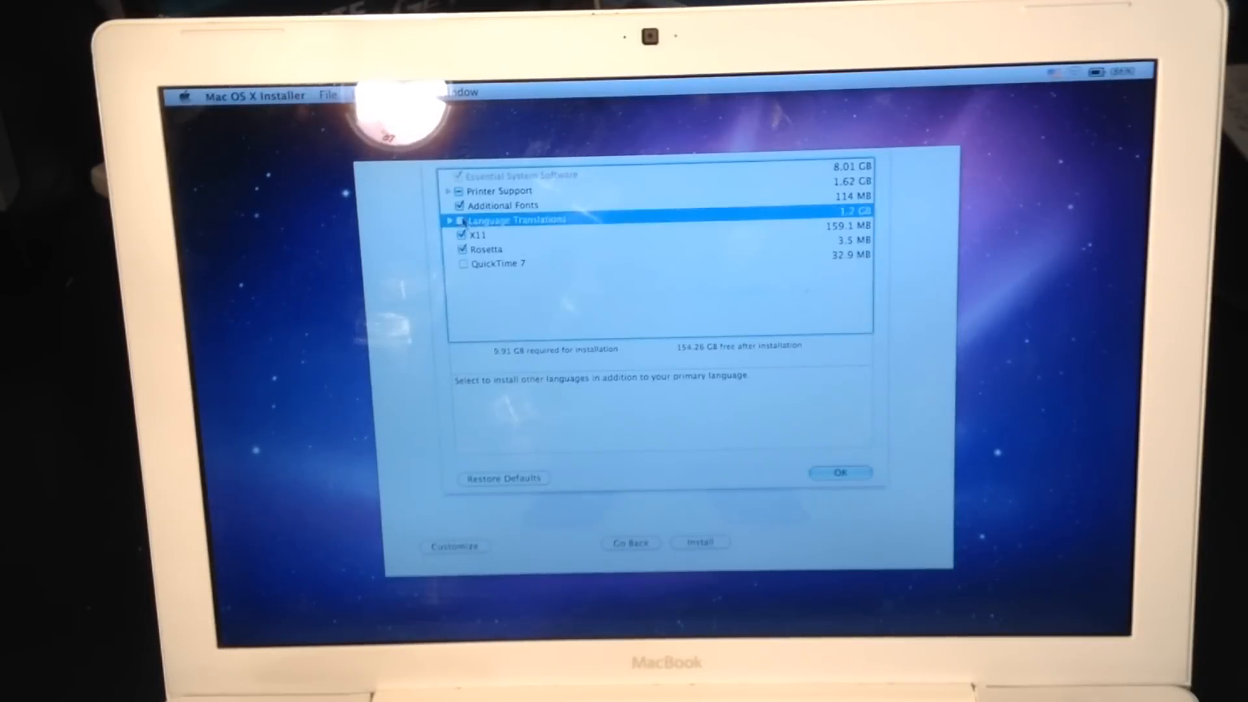
pyautogui.click(501, 190)
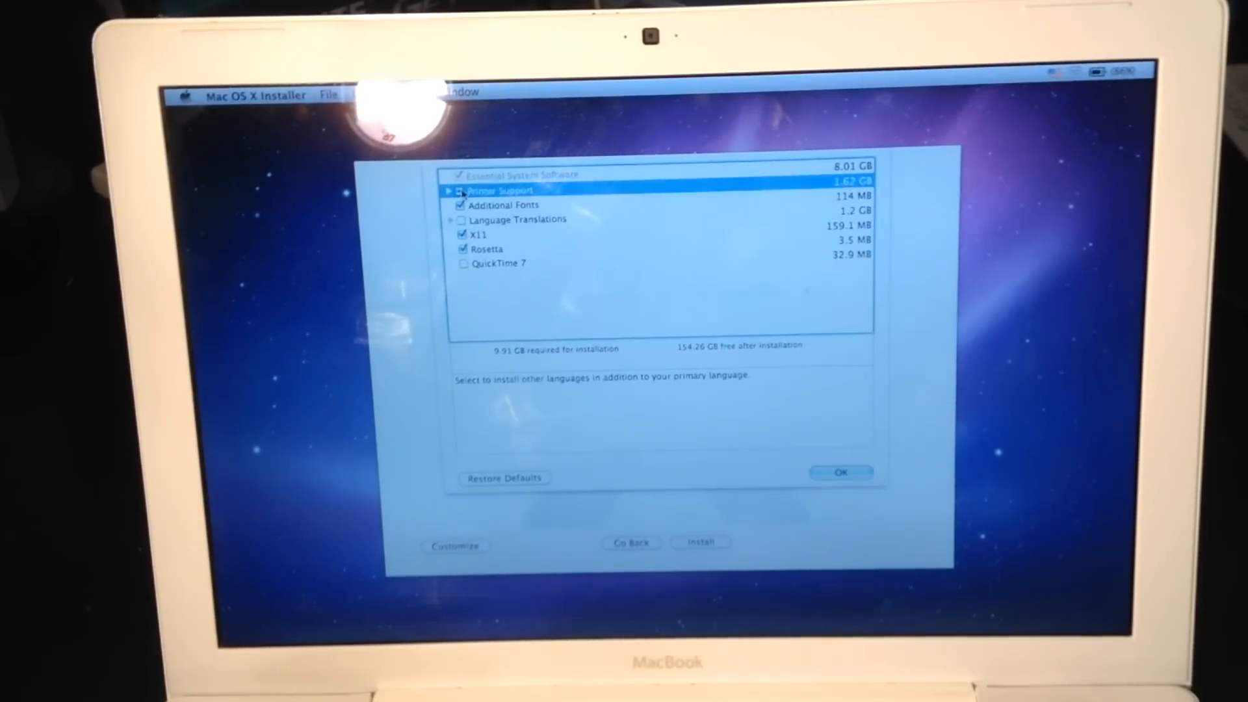
pyautogui.click(461, 191)
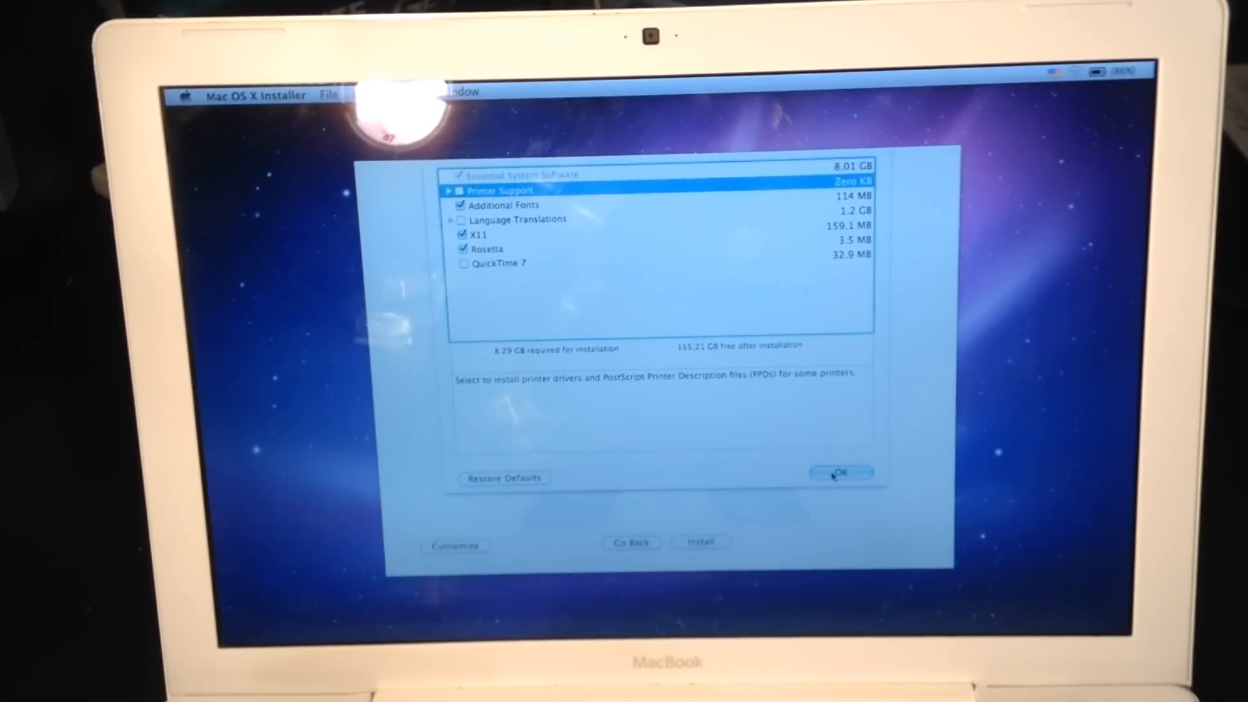
pyautogui.click(841, 472)
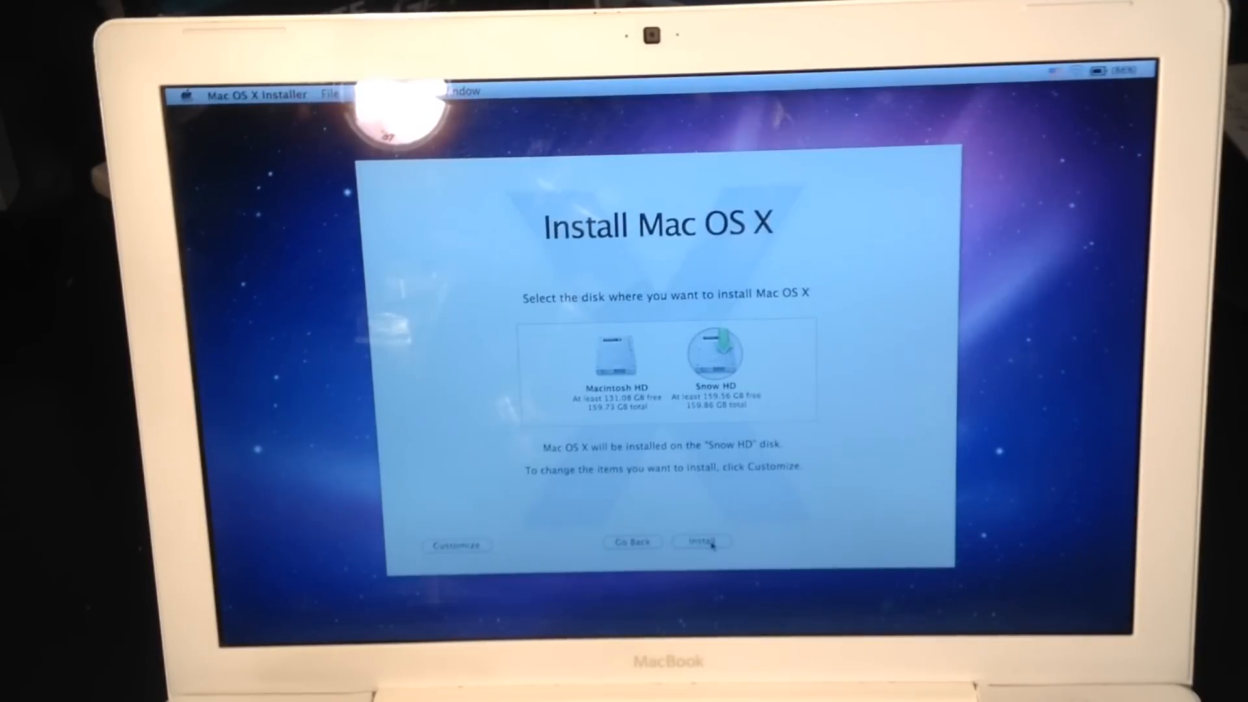
# Start the Snow HD installation and proceed past the no-power-adapter warning
pyautogui.click(702, 542)
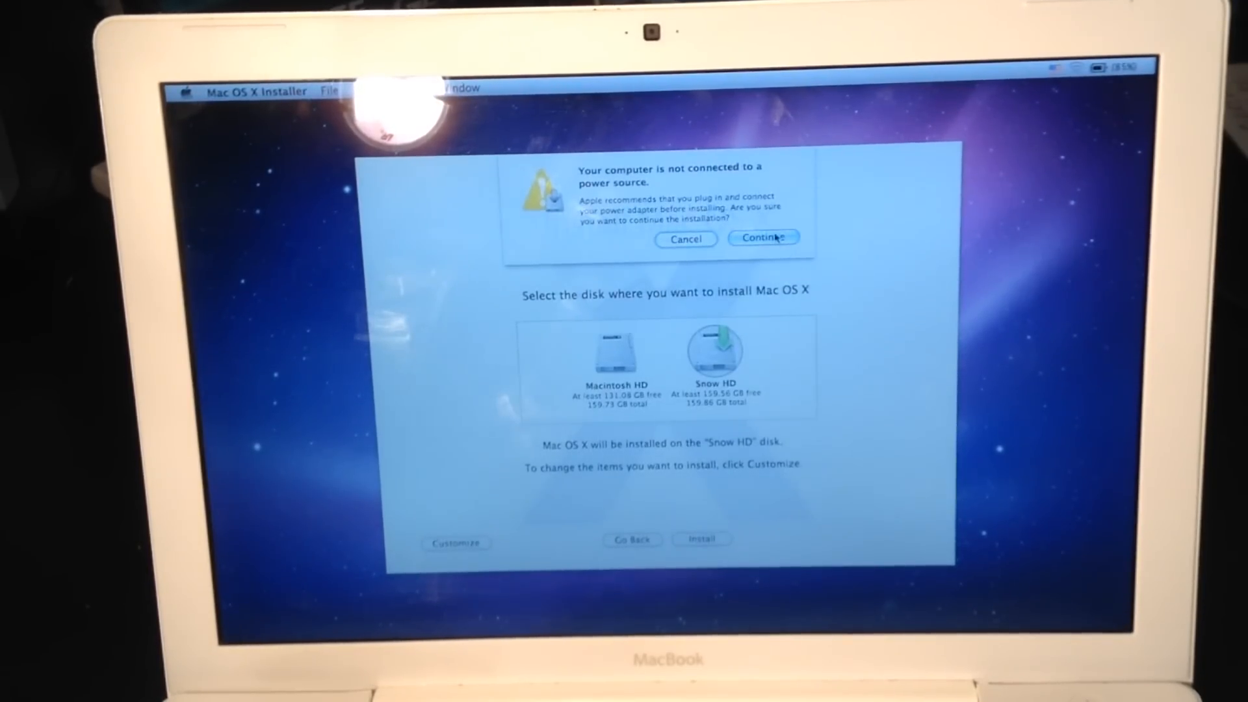
pyautogui.click(762, 238)
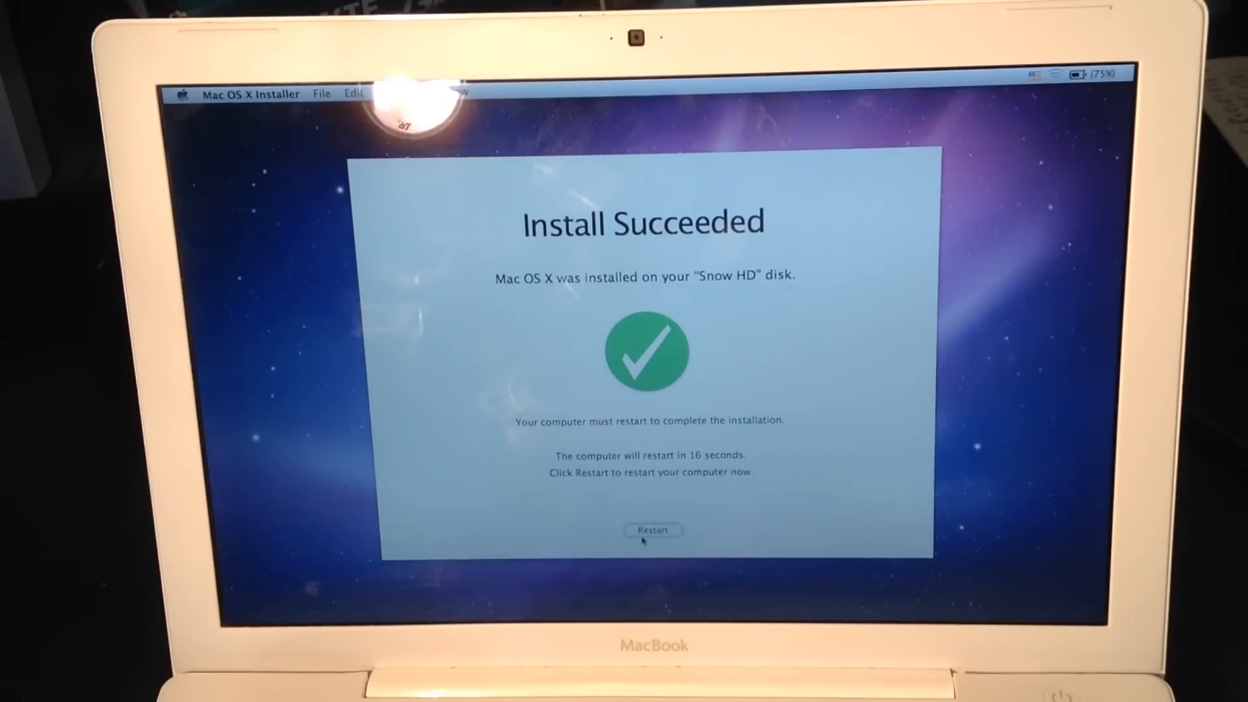
# Restart the Mac to reach the Startup Manager disk chooser
pyautogui.click(652, 530)
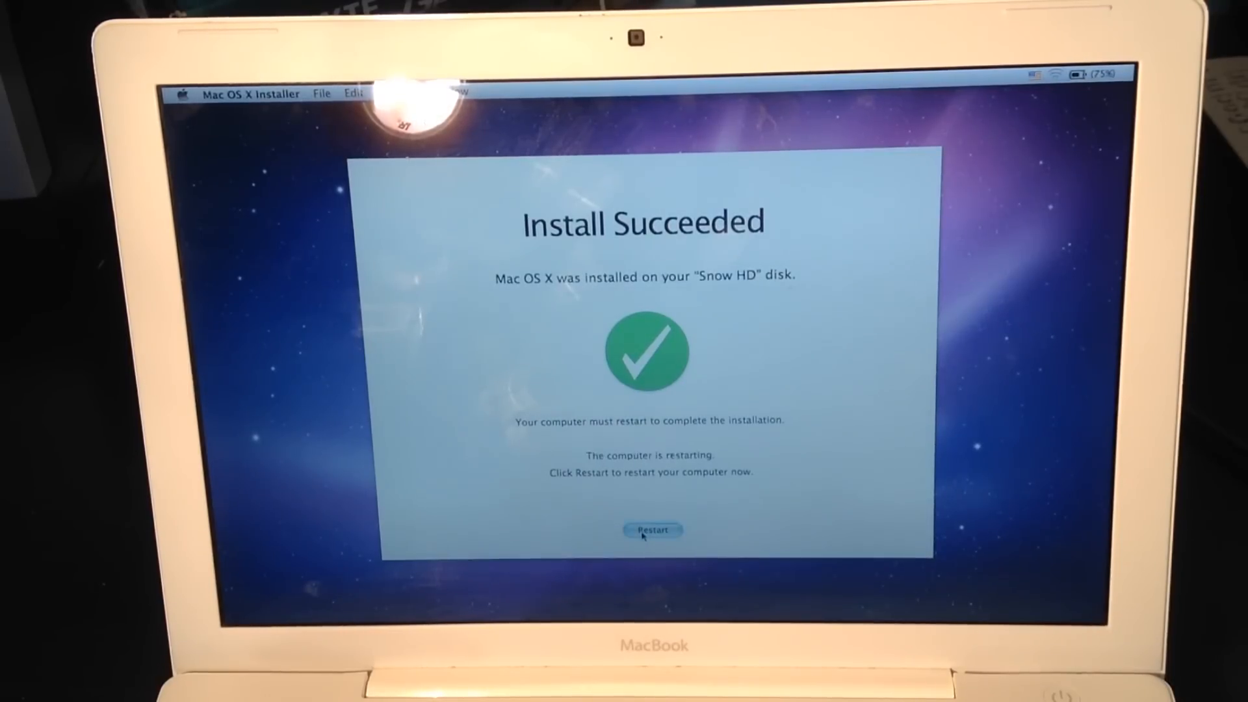
pyautogui.click(652, 531)
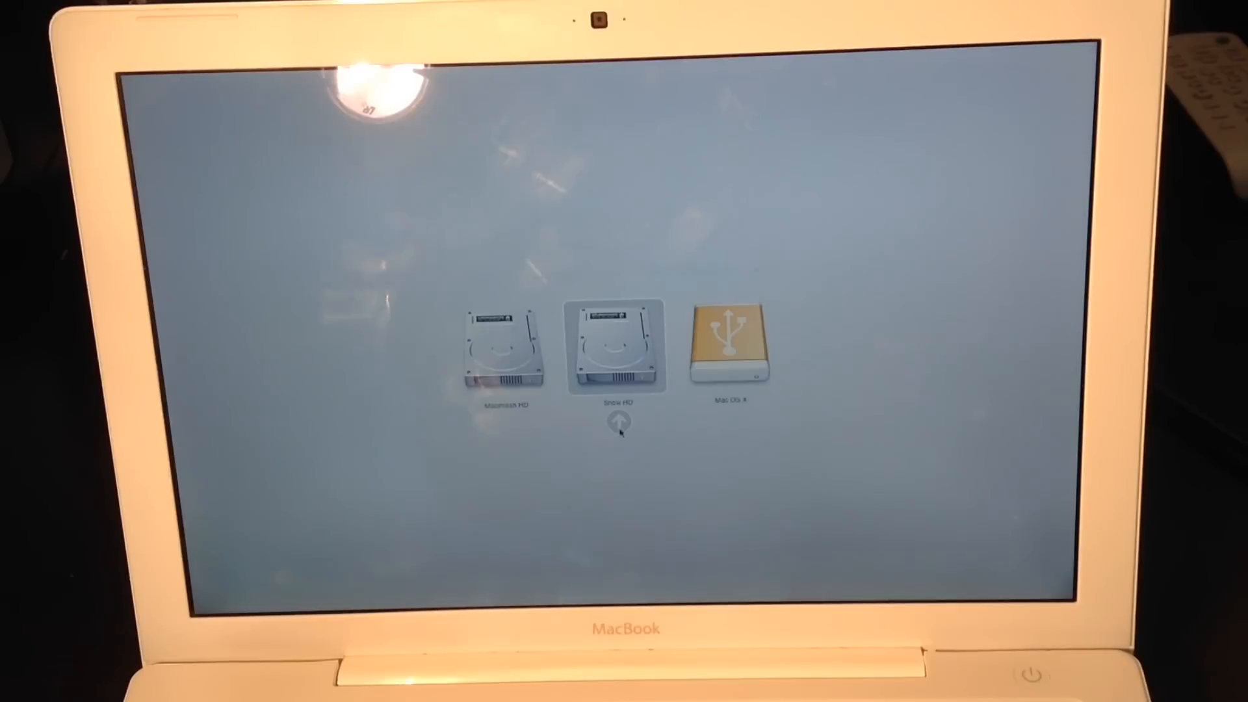
# Boot from the Snow HD disk in Startup Manager
pyautogui.click(617, 428)
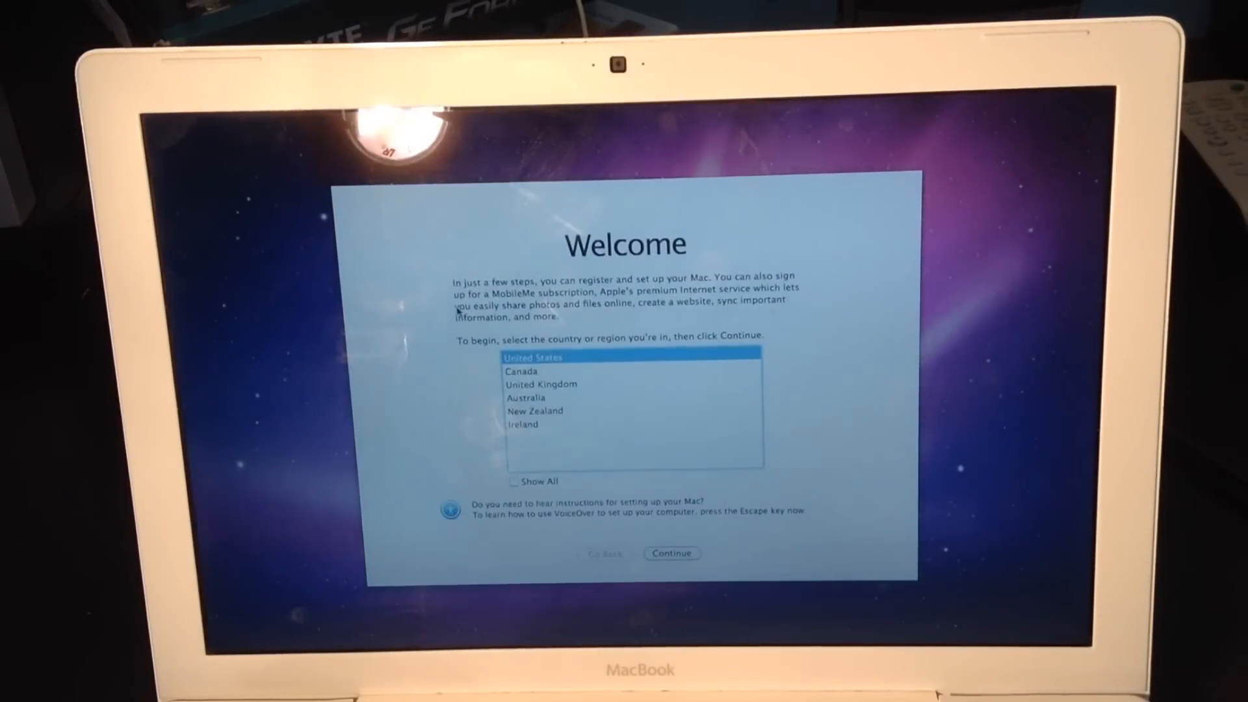
# Choose Canada as the region and accept the U.S. keyboard layout
pyautogui.click(521, 371)
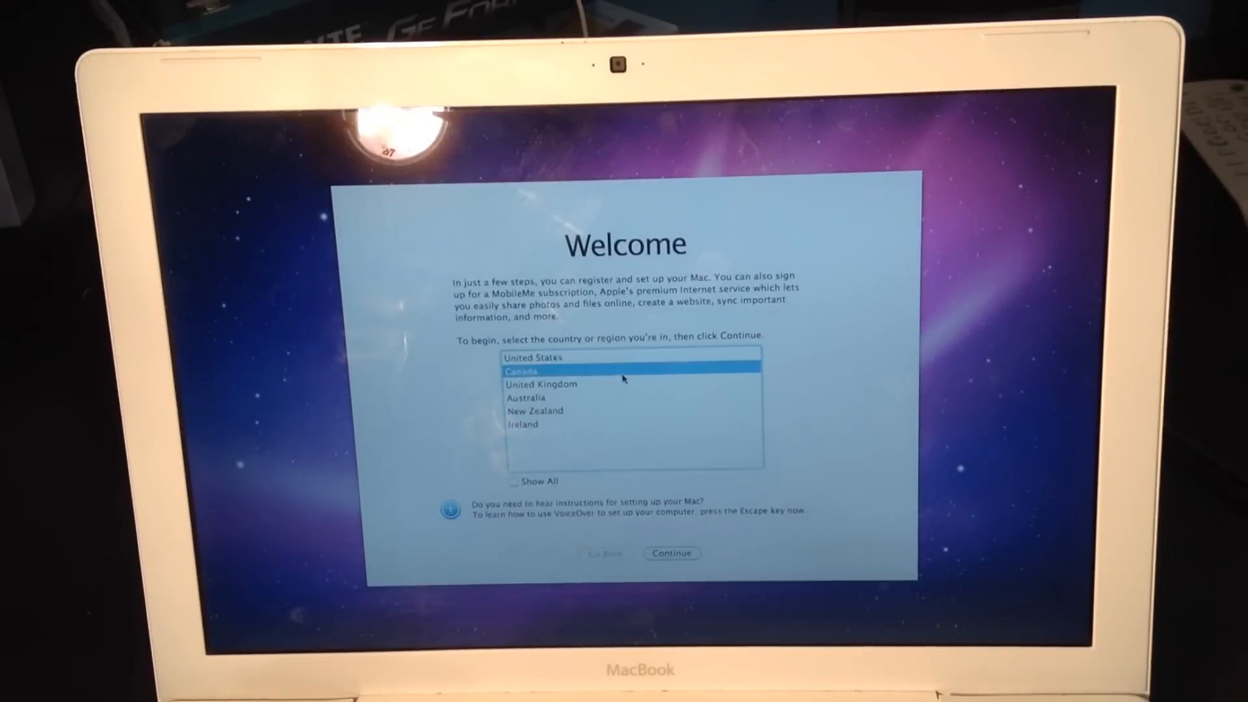
pyautogui.moveTo(703, 606)
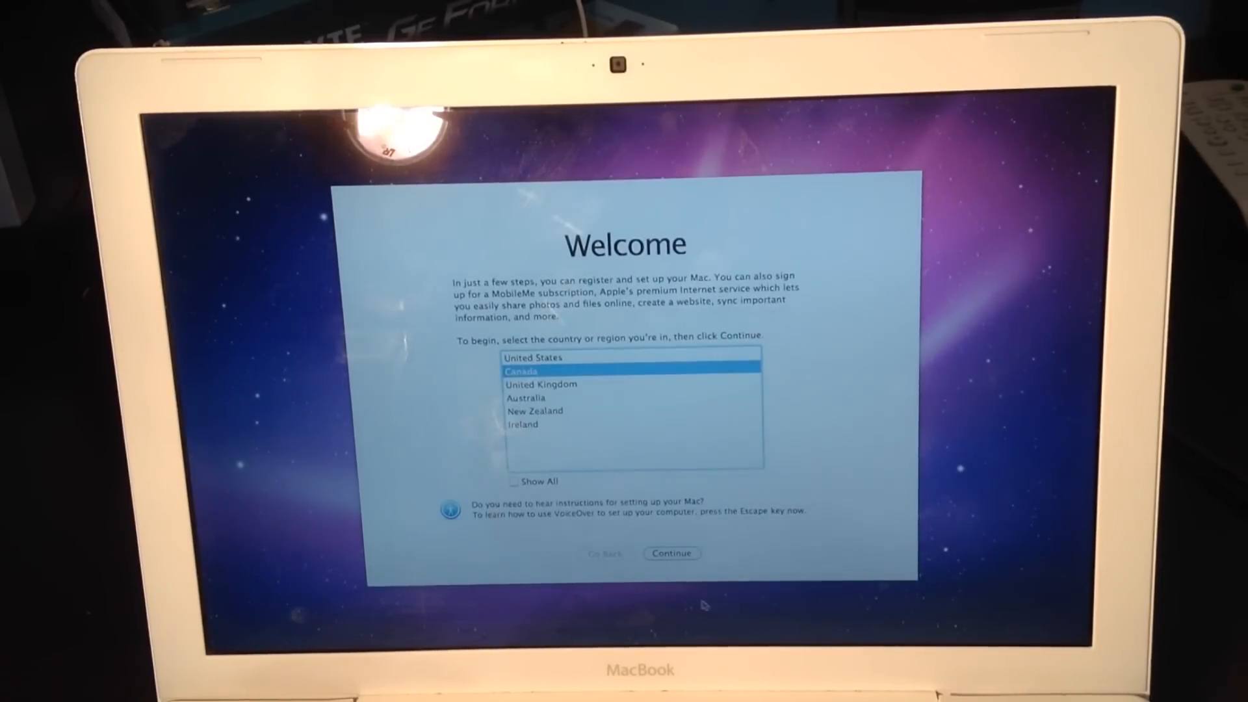
pyautogui.click(671, 553)
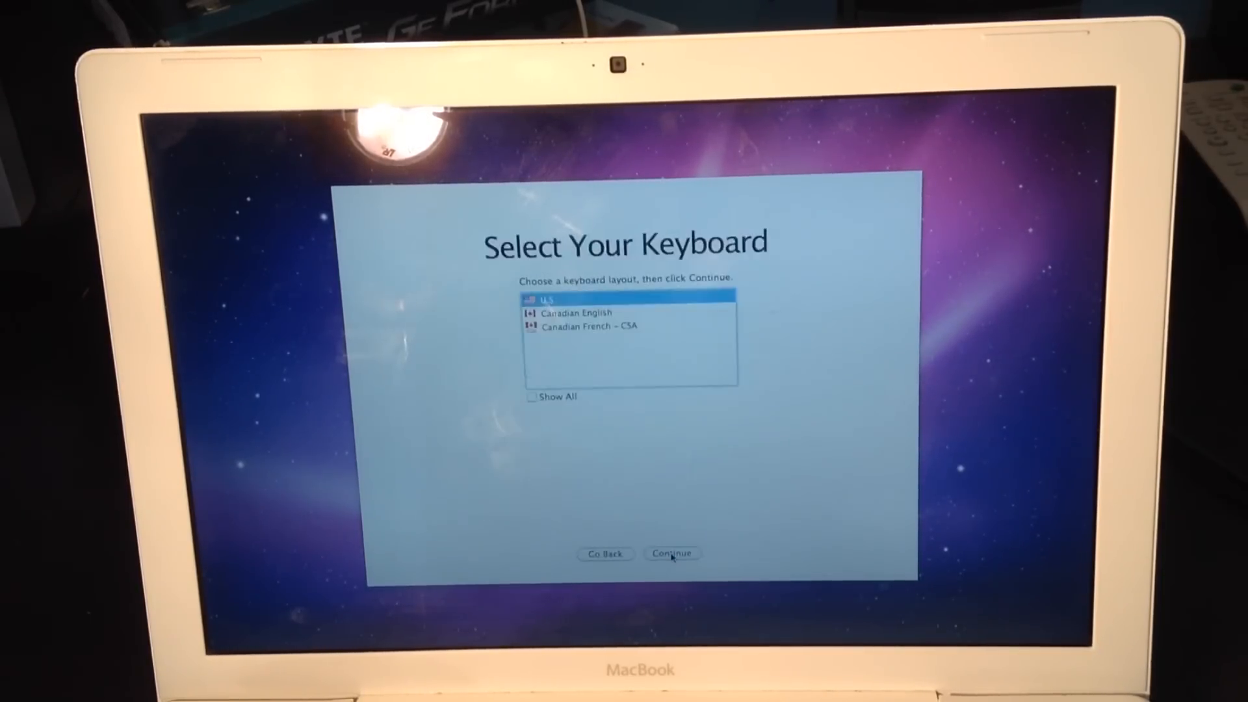
pyautogui.click(671, 553)
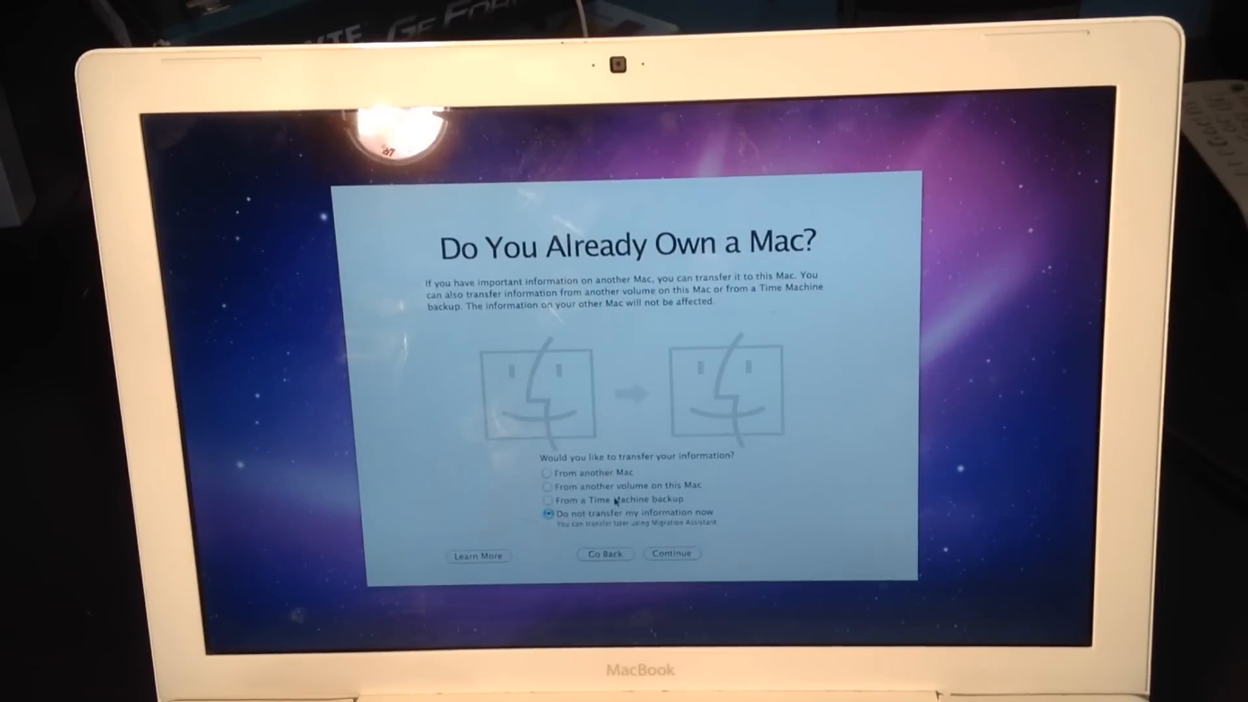
# Choose transferring from a Time Machine backup and continue to the registration reminder
pyautogui.click(545, 500)
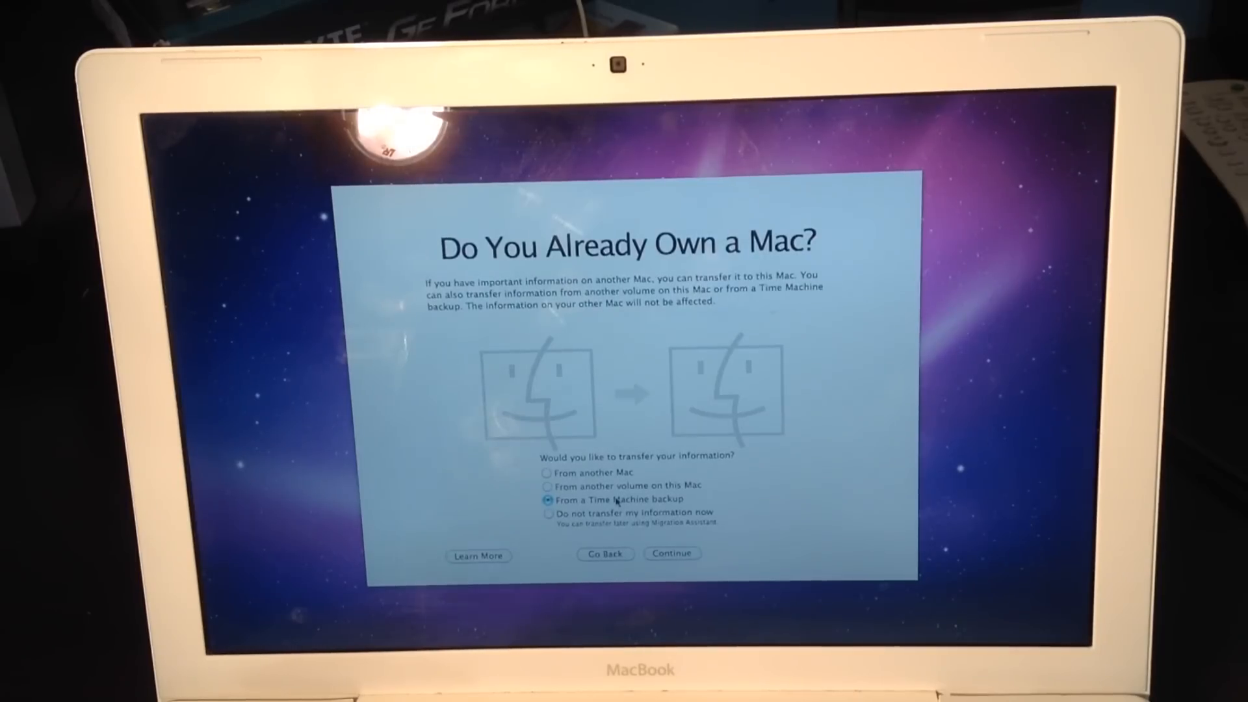
pyautogui.click(670, 553)
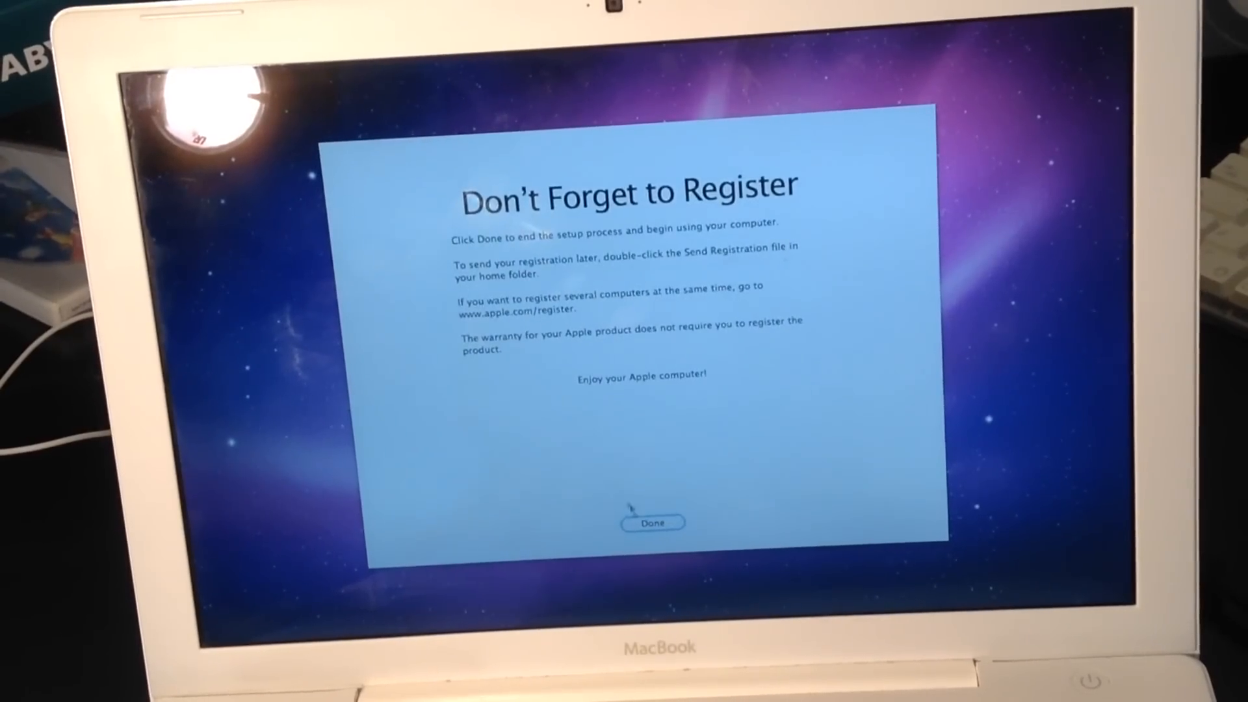
# Finish Setup Assistant with Done to reach the login window for the new account
pyautogui.click(652, 523)
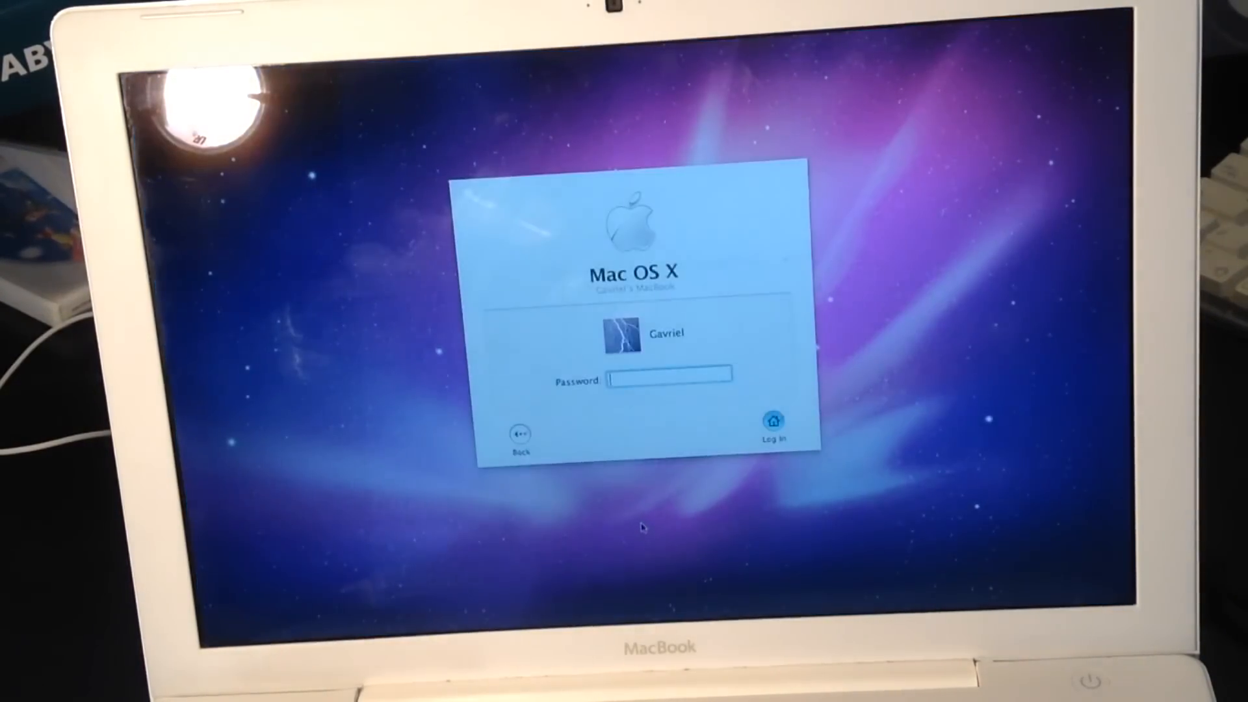